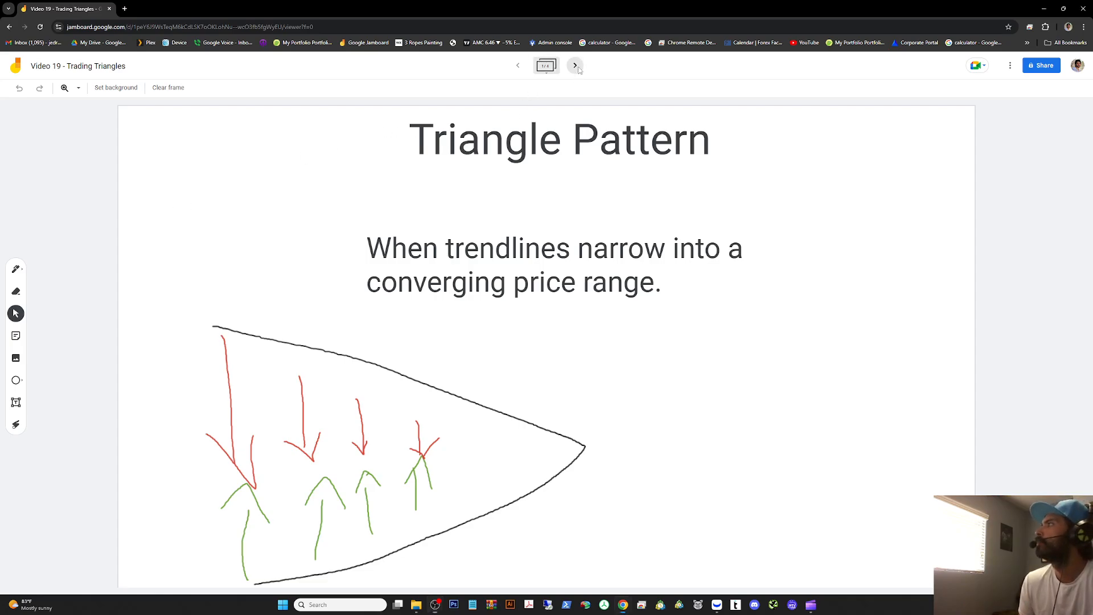
# Advance three frames past the triangle examples and Trade frame to 'Confirm Breakout / Wait For Candle Signal'
pyautogui.click(574, 65)
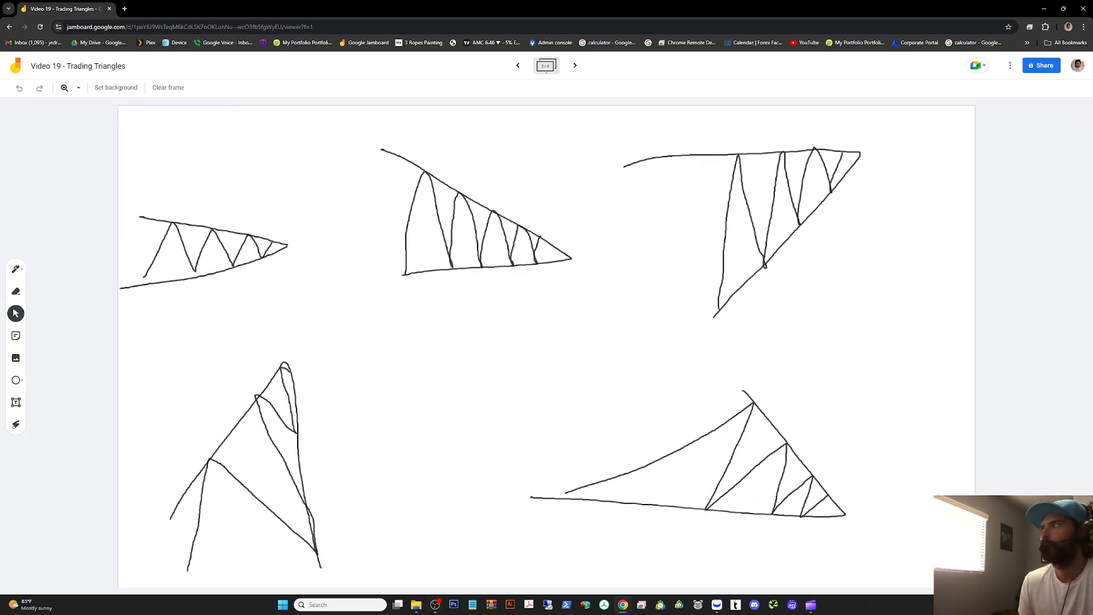
pyautogui.moveTo(372, 151)
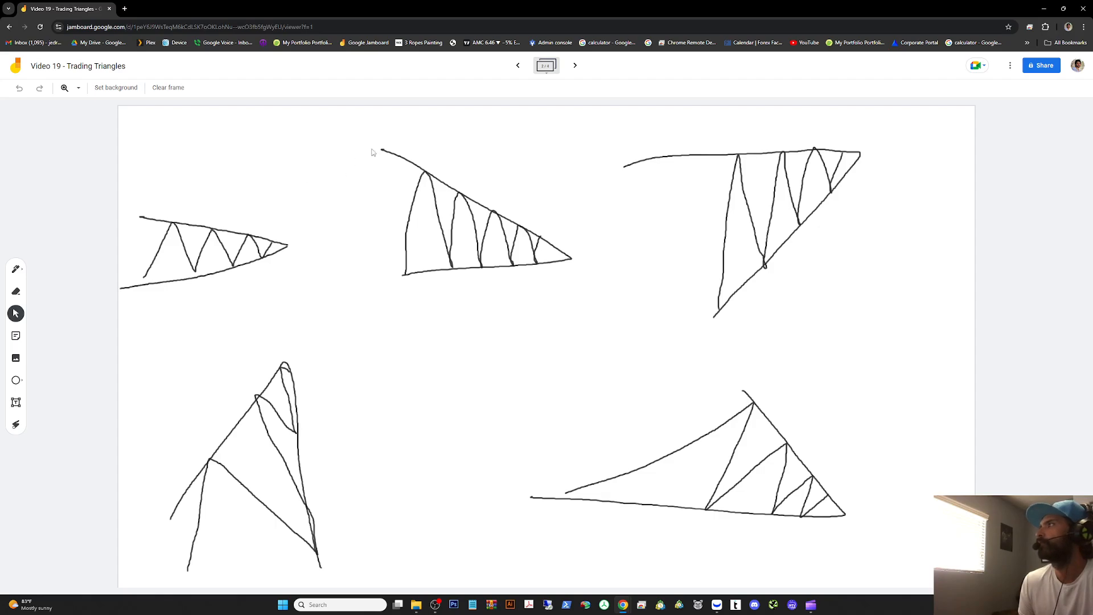
pyautogui.click(575, 65)
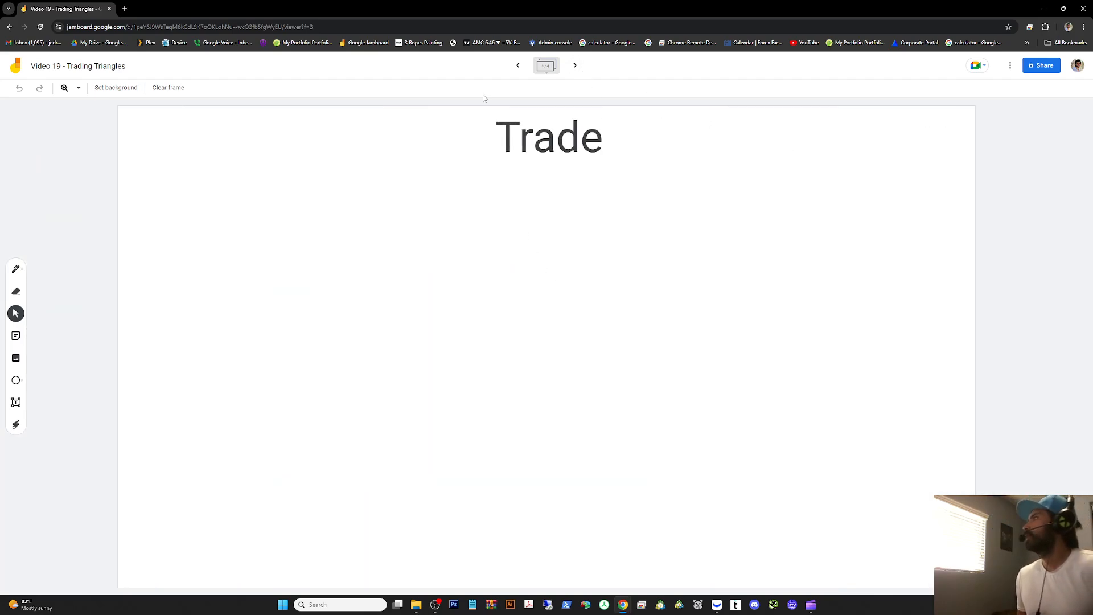
pyautogui.click(517, 65)
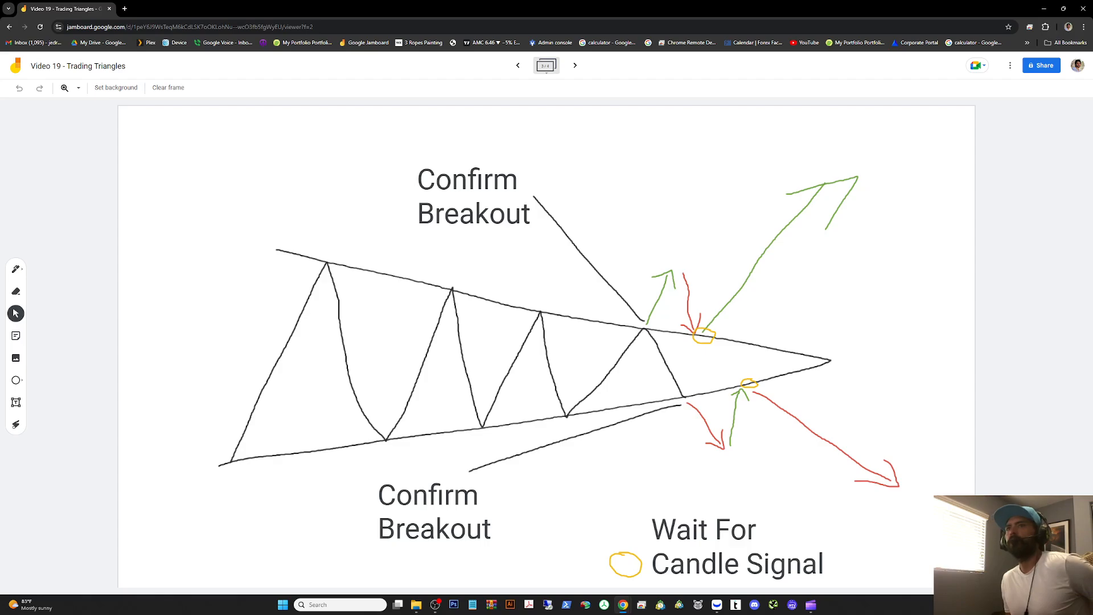